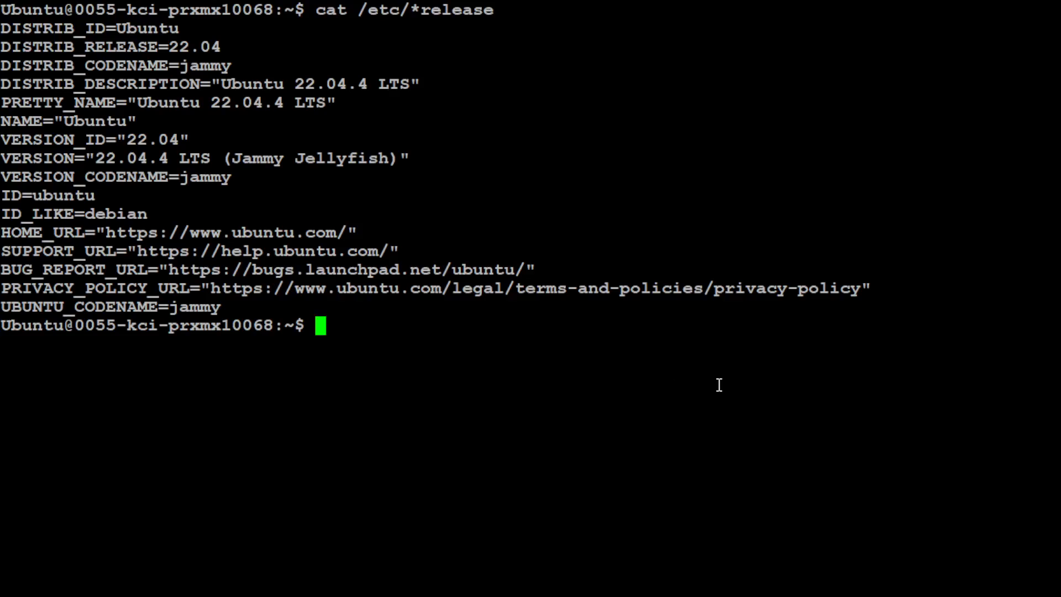
{"action": "mouse_move", "coordinate": [762, 348]}
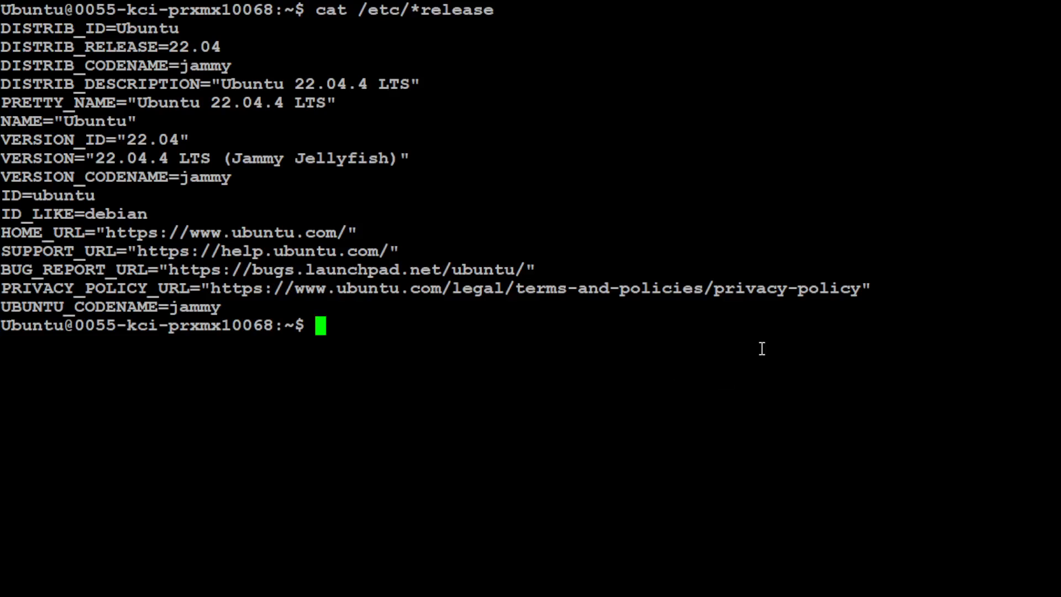
Run nvidia-smi to check the machine's GPU status.
{"action": "type", "text": "nvidia-smi"}
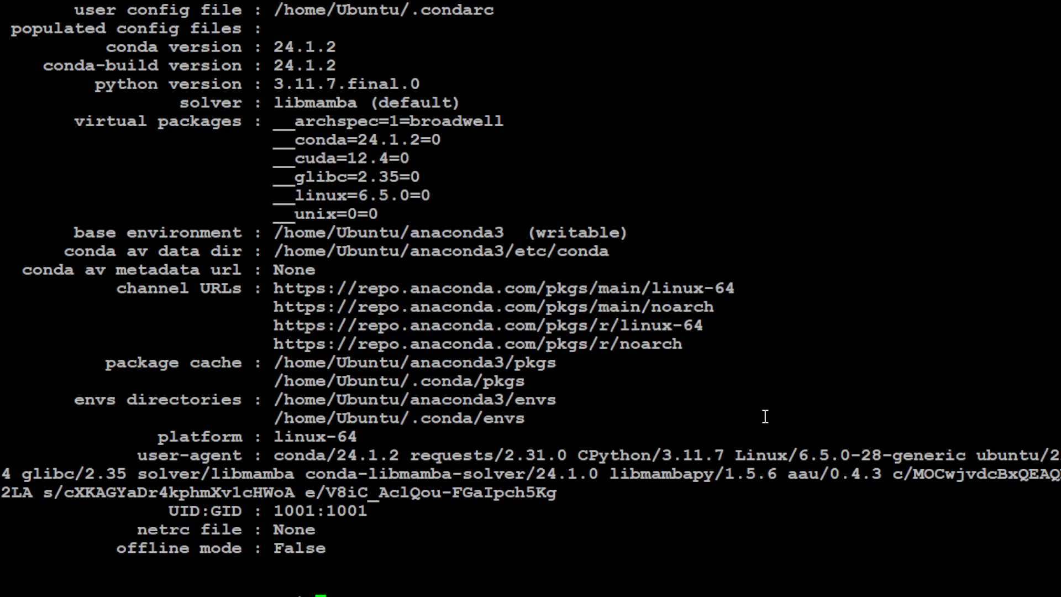
Create the conda environment 'llamafs' with Python 3.11, confirming with y.
{"action": "key", "text": "Return"}
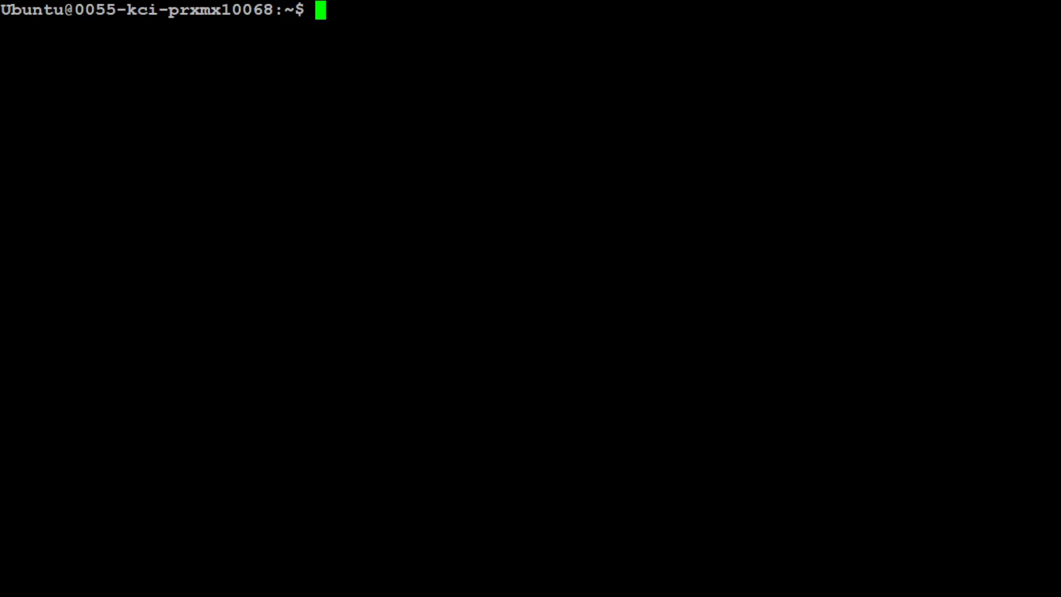
{"action": "type", "text": "conda create -n llamafs python=3.11"}
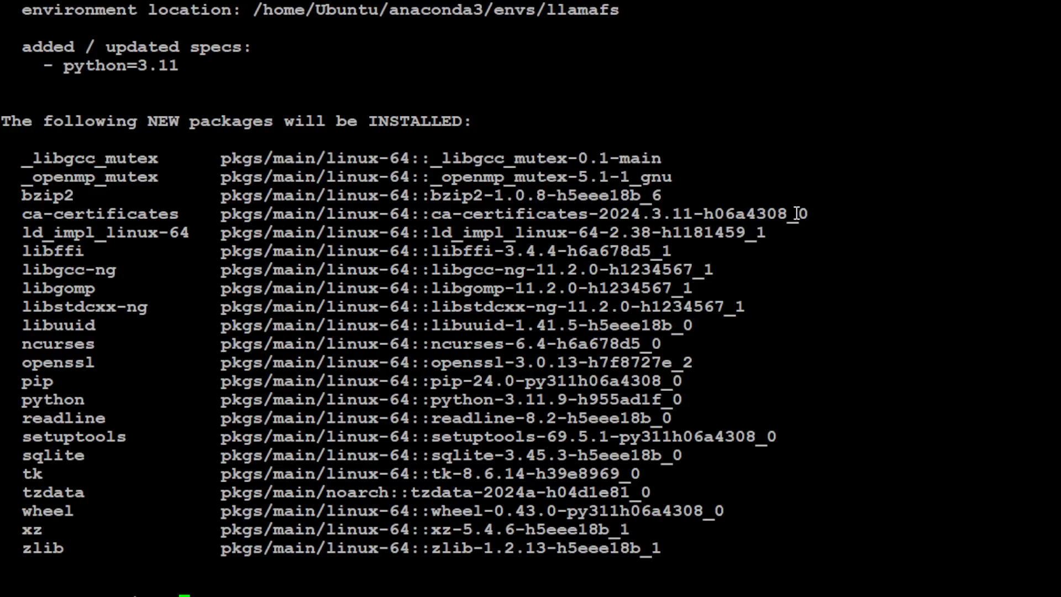
{"action": "type", "text": "y"}
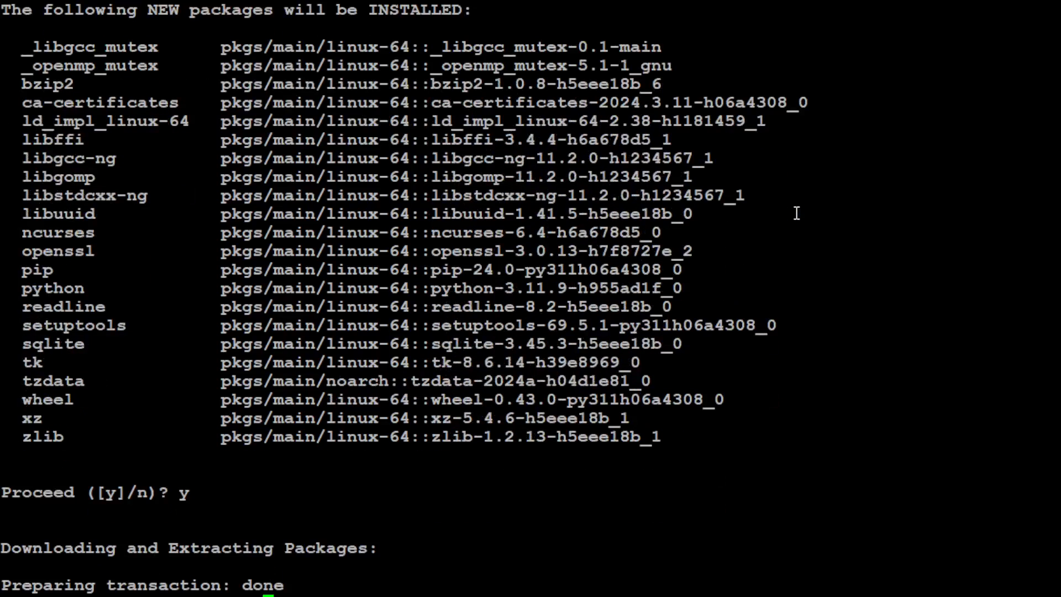
{"action": "scroll", "scroll_direction": "down", "scroll_amount": 3}
{"action": "type", "text": "git clone https://github.com/iyaja/llama-fs.git"}
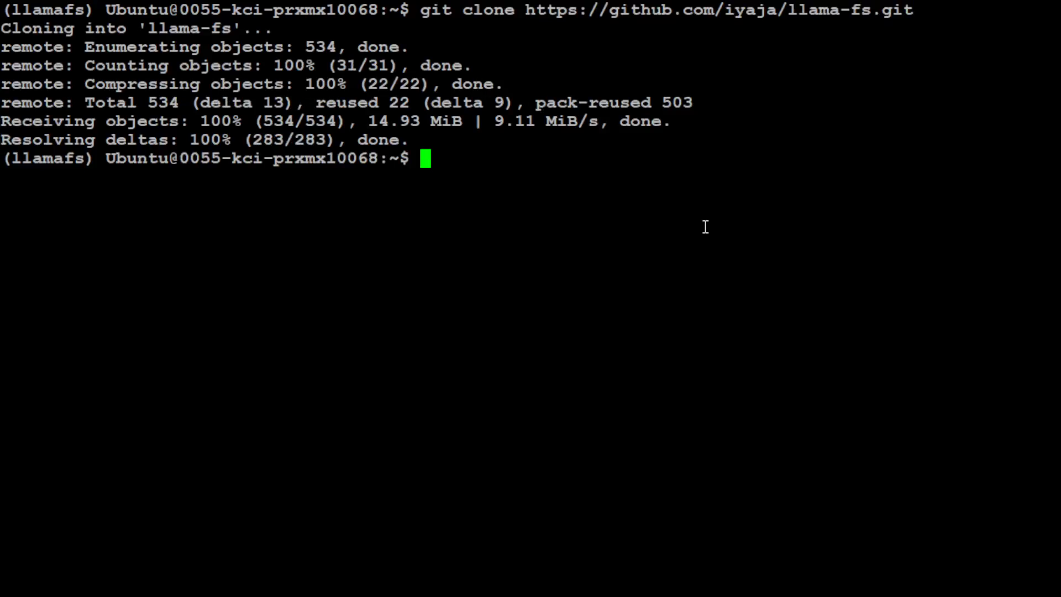
Enter the llama-fs folder, list its files and install requirements.txt with pip.
{"action": "type", "text": "cd llama-fs/"}
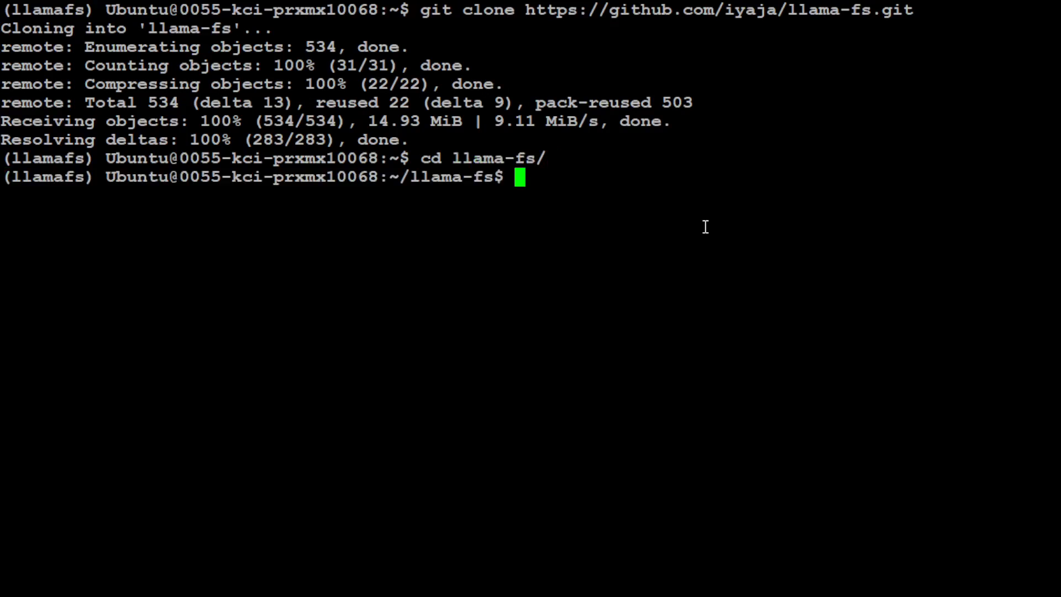
{"action": "type", "text": "ls -ltr"}
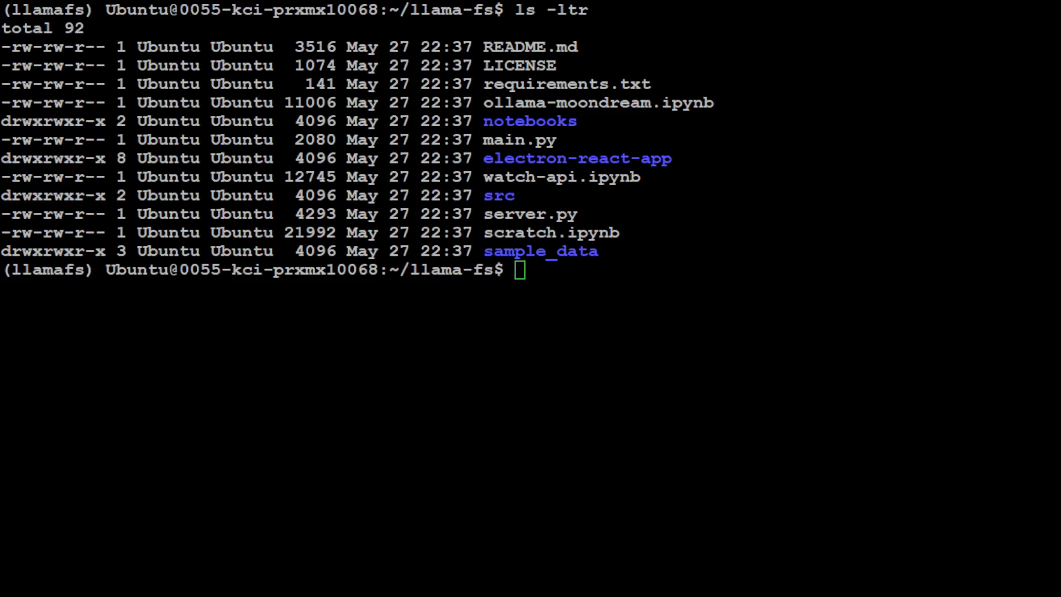
{"action": "type", "text": "pip install -r requirements.txt"}
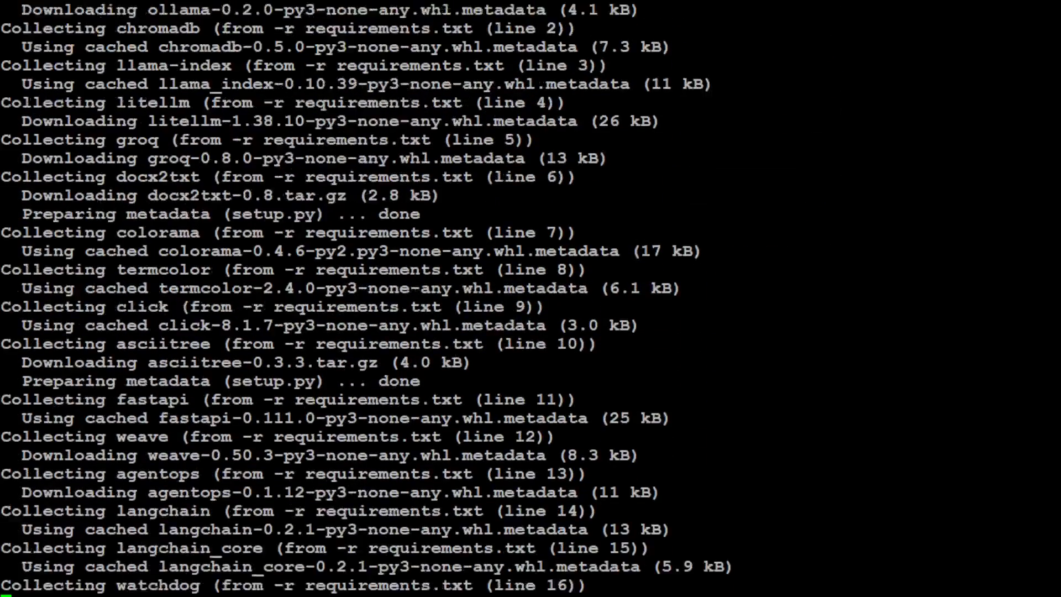
{"action": "scroll", "scroll_direction": "down", "scroll_amount": 3}
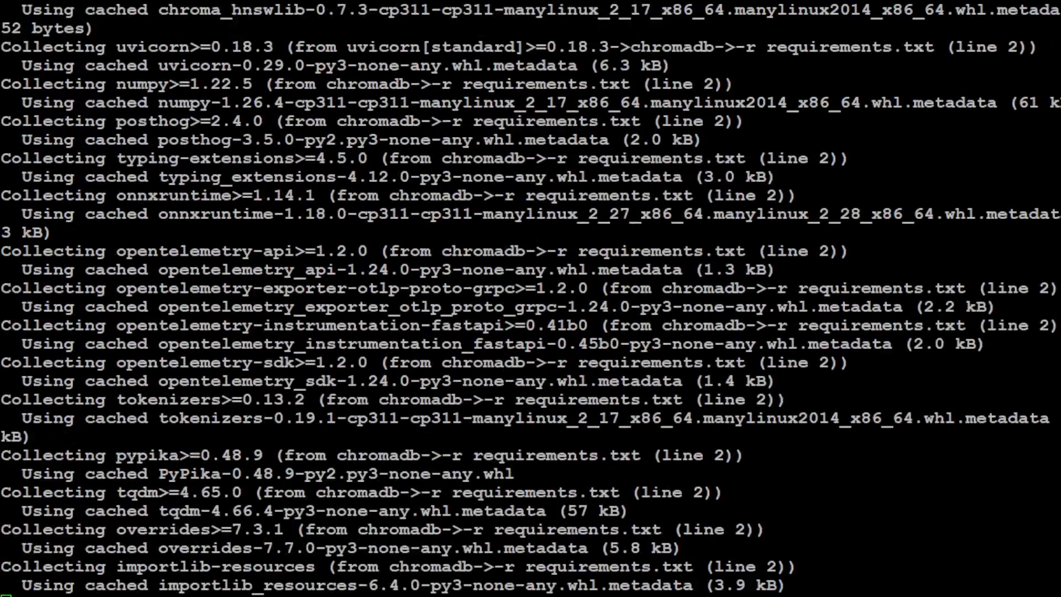
{"action": "scroll", "scroll_direction": "down", "scroll_amount": 3}
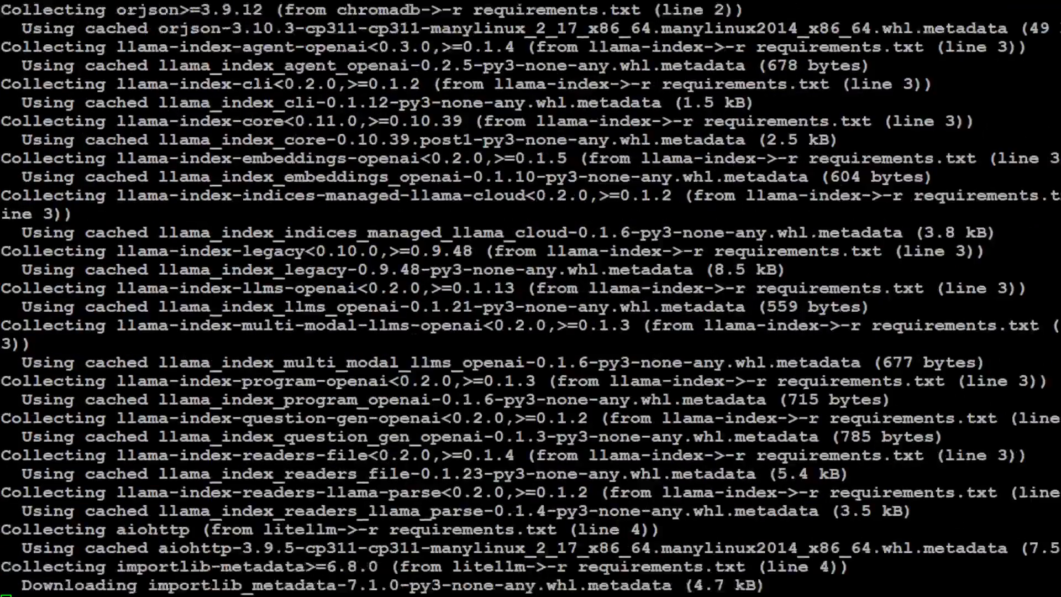
{"action": "scroll", "scroll_direction": "down", "scroll_amount": 3}
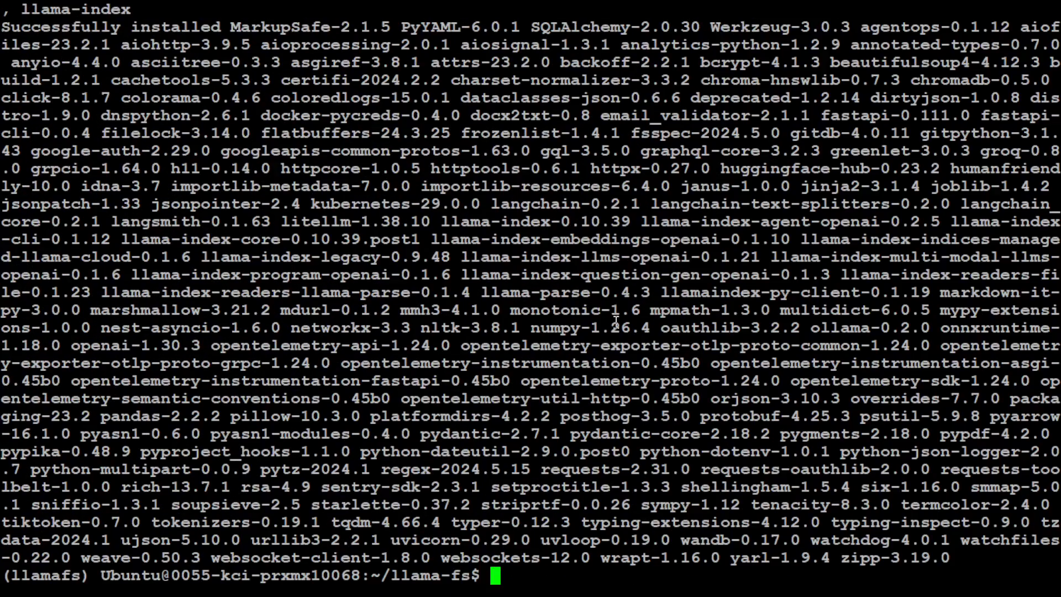
Clear the terminal screen back to an empty prompt.
{"action": "type", "text": "clear"}
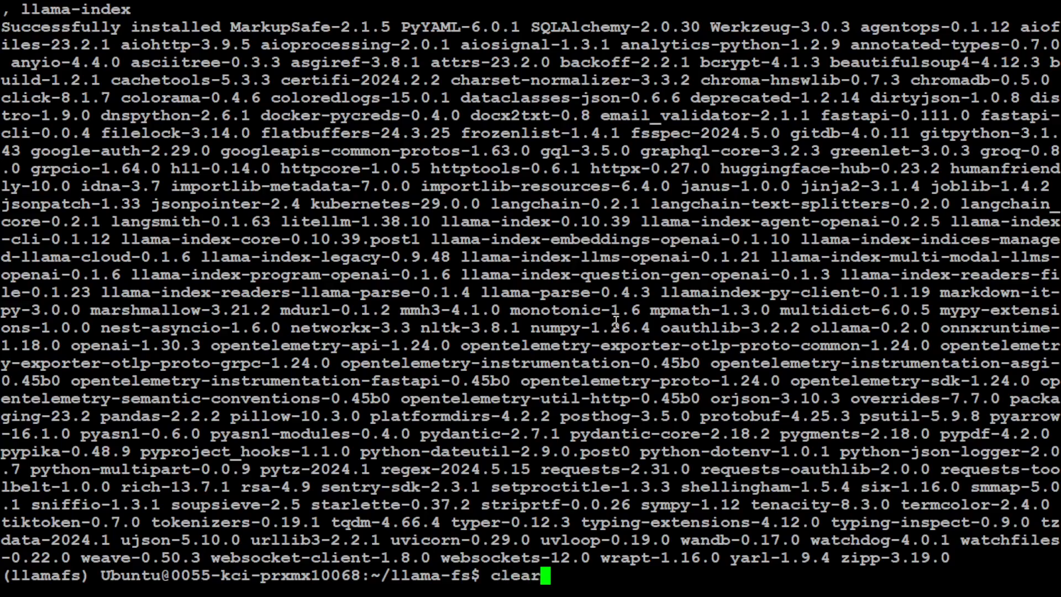
{"action": "key", "text": "Enter"}
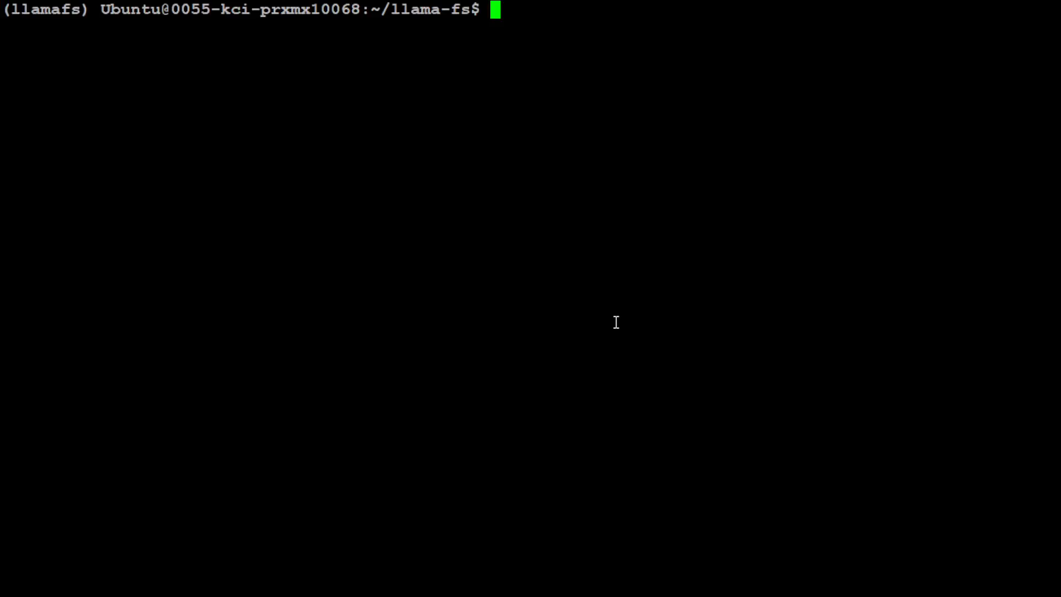
{"action": "mouse_move", "coordinate": [463, 284]}
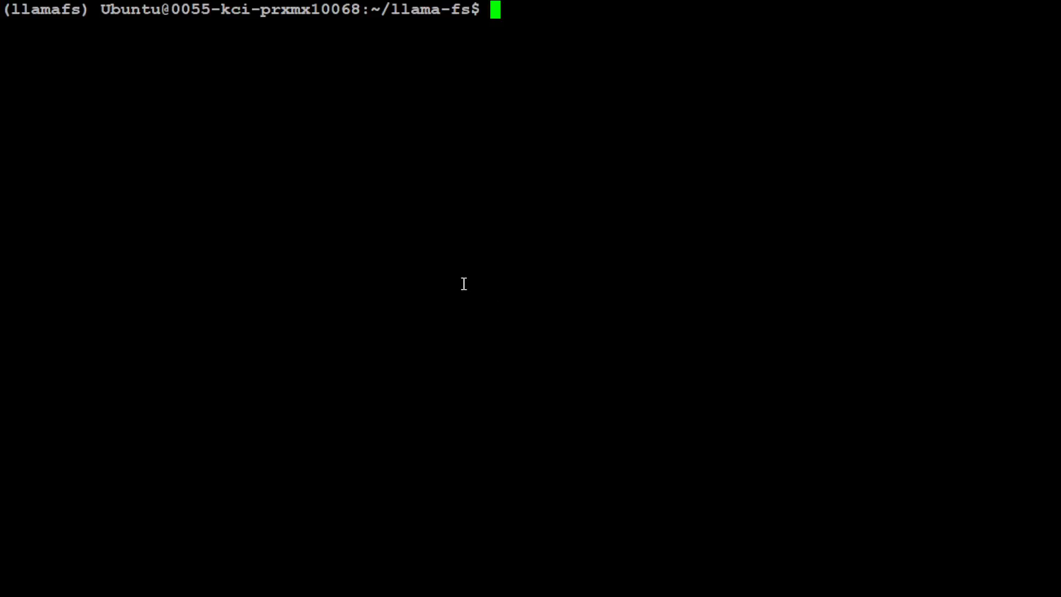
Start the dev server with fastapi dev server.py, serving at 127.0.0.1:8000.
{"action": "type", "text": "fastapi dev server.py"}
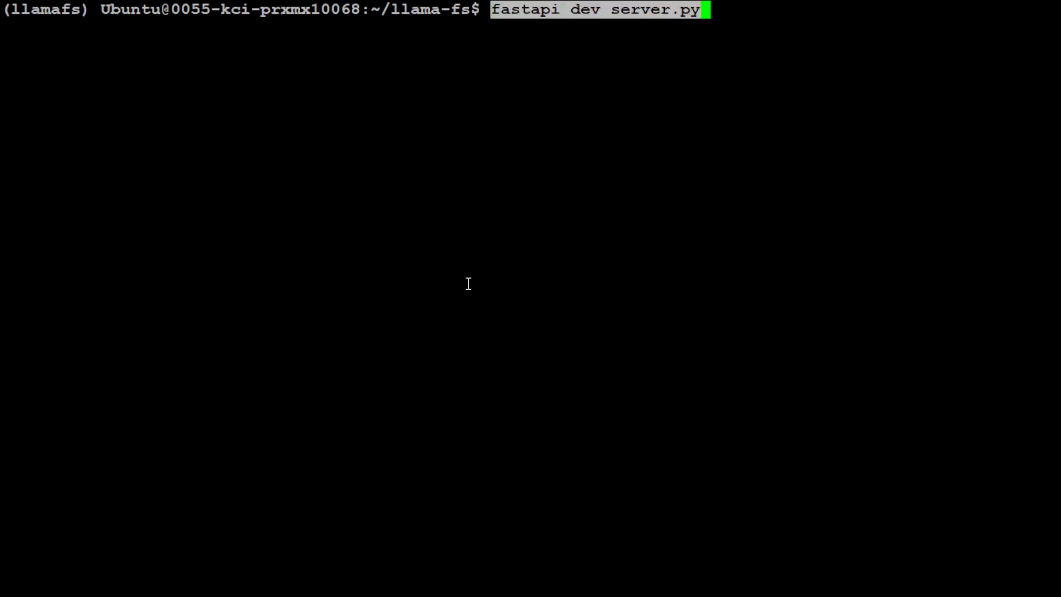
{"action": "mouse_move", "coordinate": [775, 34]}
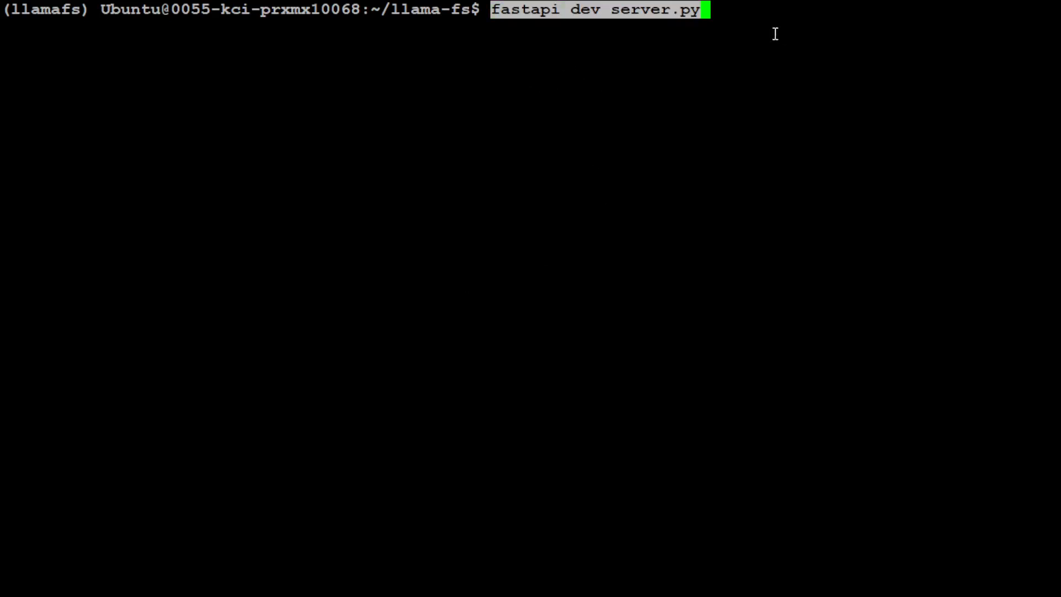
{"action": "mouse_move", "coordinate": [208, 242]}
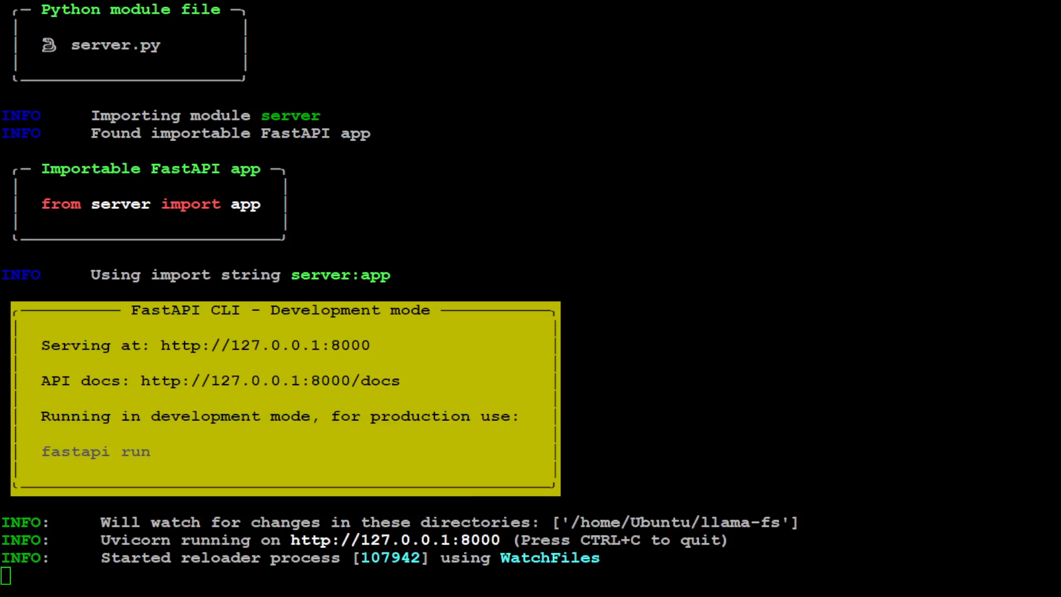
{"action": "scroll", "scroll_direction": "down", "scroll_amount": 3}
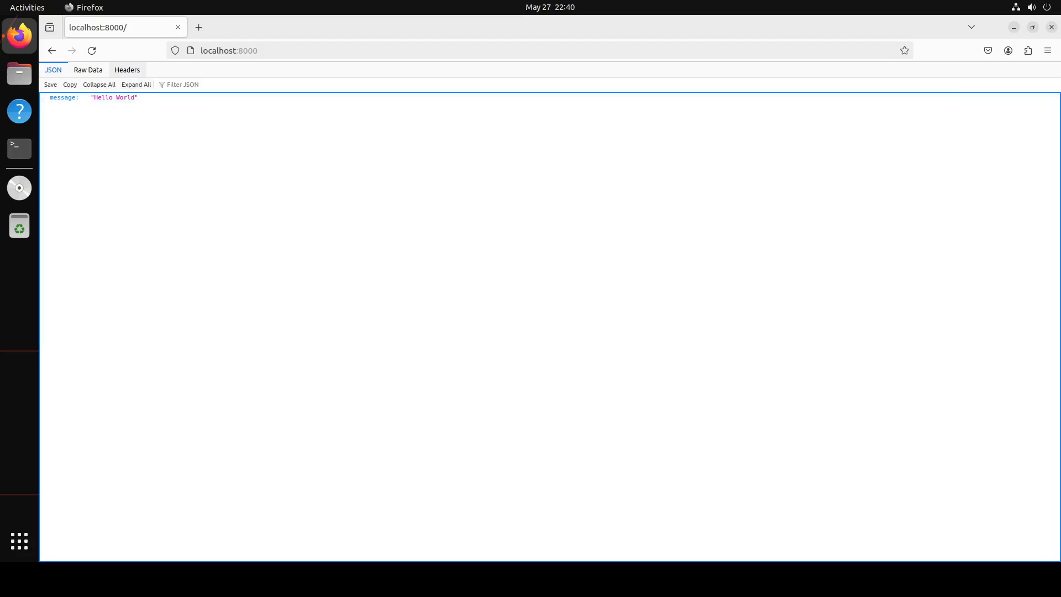
View the Hello World response's headers in Firefox's JSON viewer, then return to the JSON view.
{"action": "left_click", "coordinate": [127, 70]}
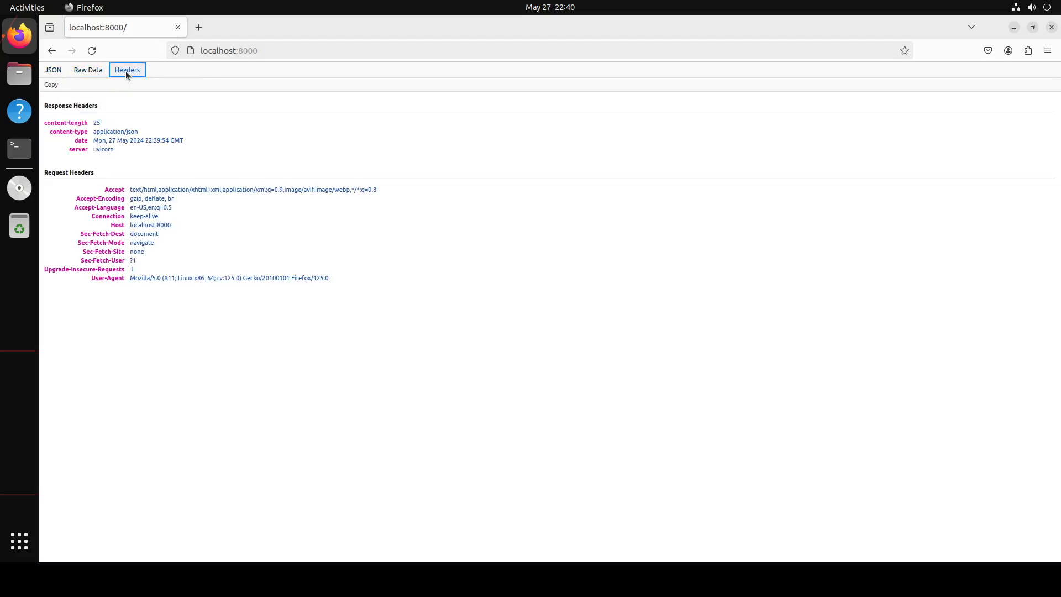
{"action": "left_click", "coordinate": [53, 69]}
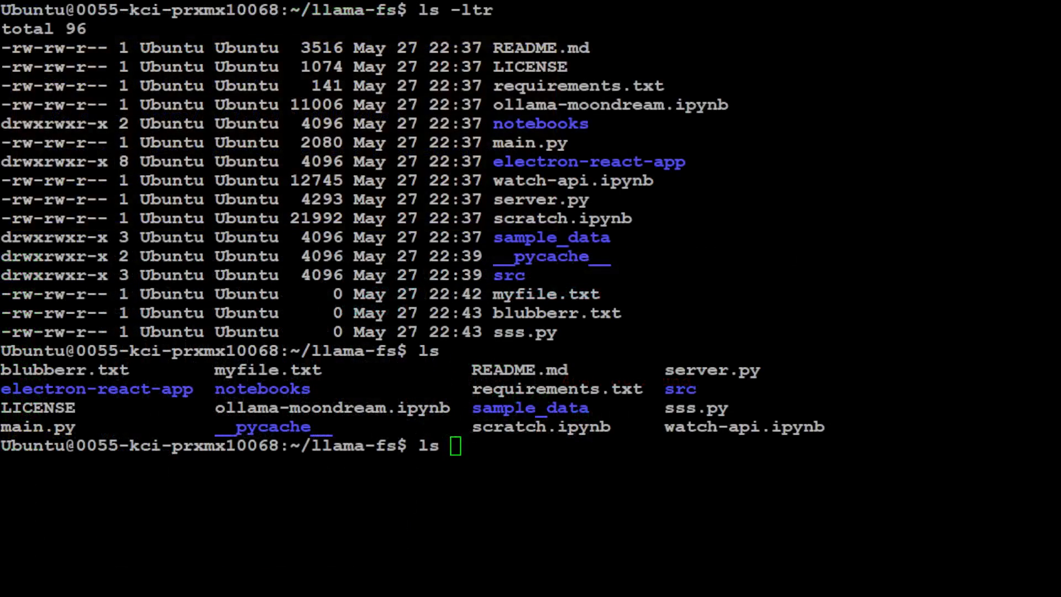
Create an empty myfoo.py with touch and watch the server log reload on it.
{"action": "double_click", "coordinate": [527, 331]}
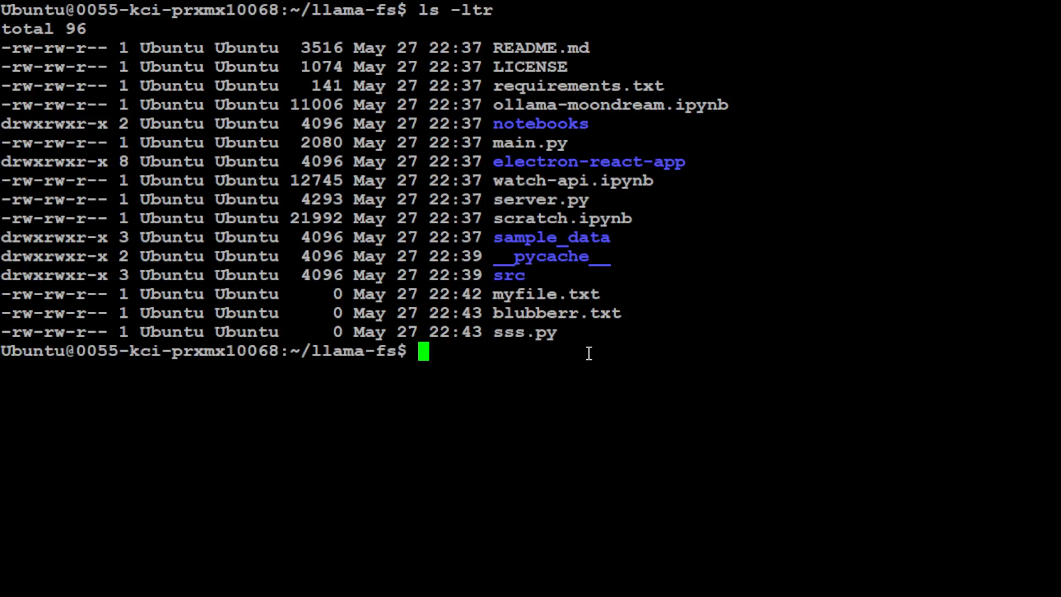
{"action": "type", "text": "touch myfoo"}
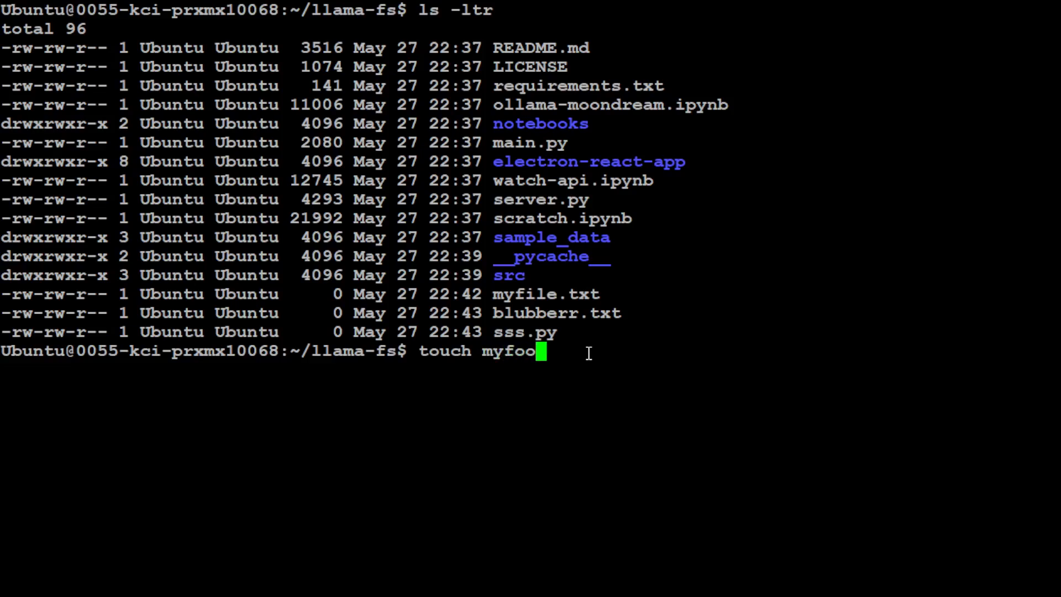
{"action": "type", "text": ".py"}
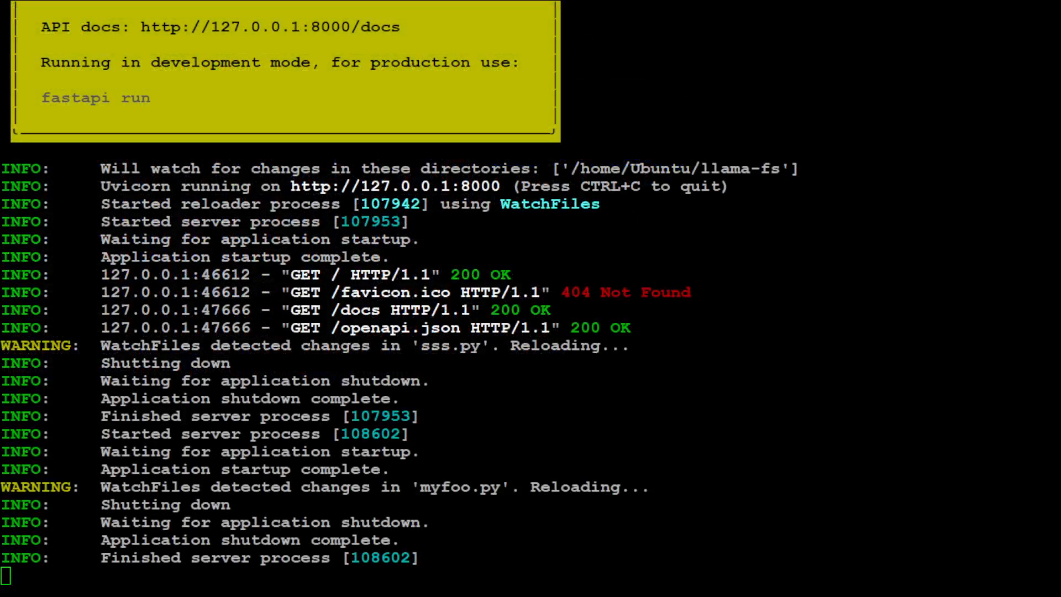
{"action": "scroll", "scroll_direction": "down", "scroll_amount": 3}
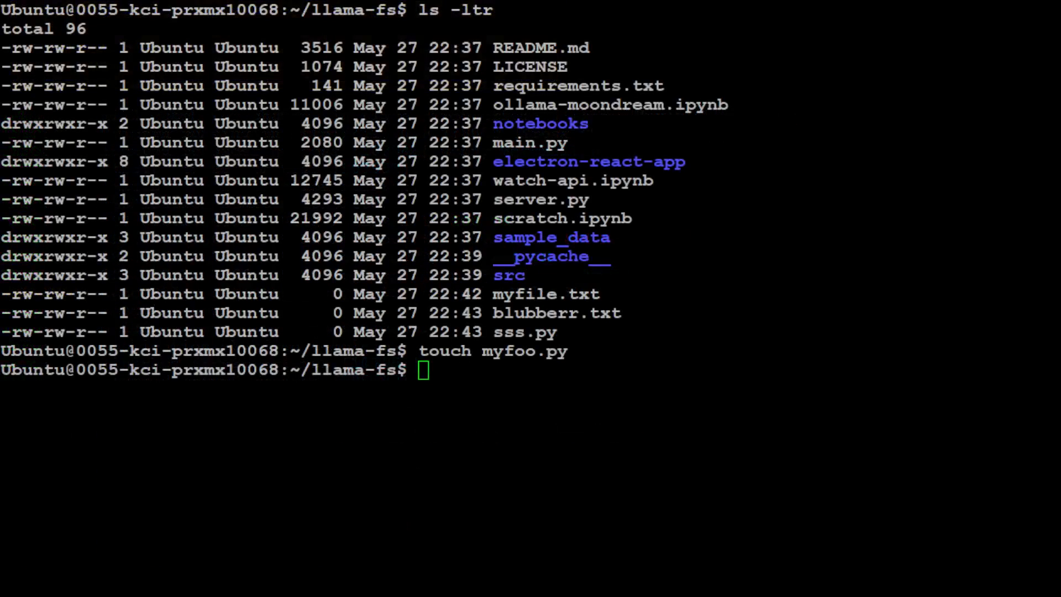
List the folder to confirm myfoo.py exists, then begin a touch command for bar.tt.
{"action": "type", "text": "ls -ltr"}
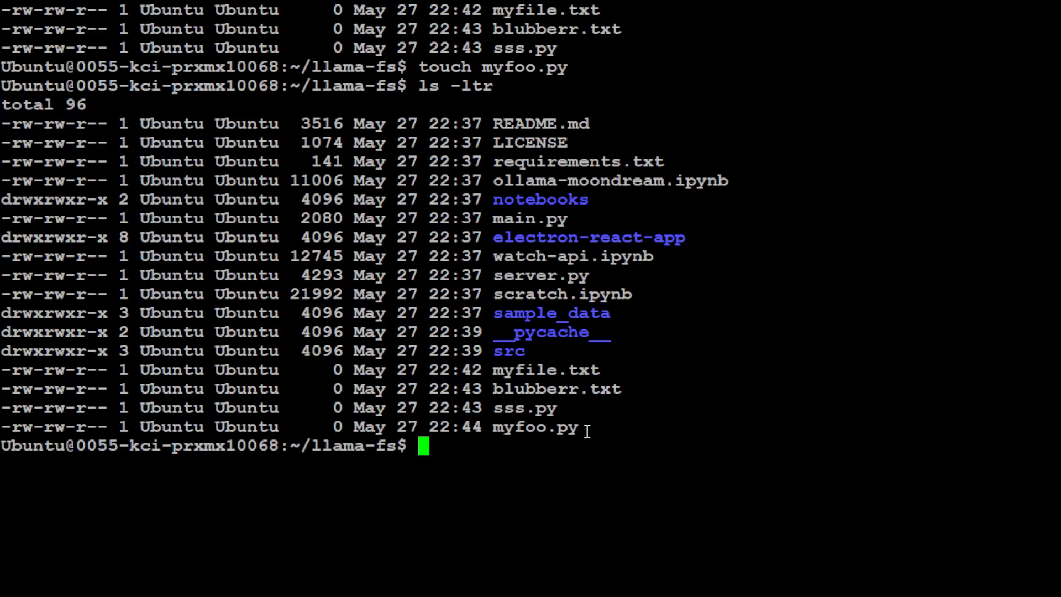
{"action": "type", "text": "touch"}
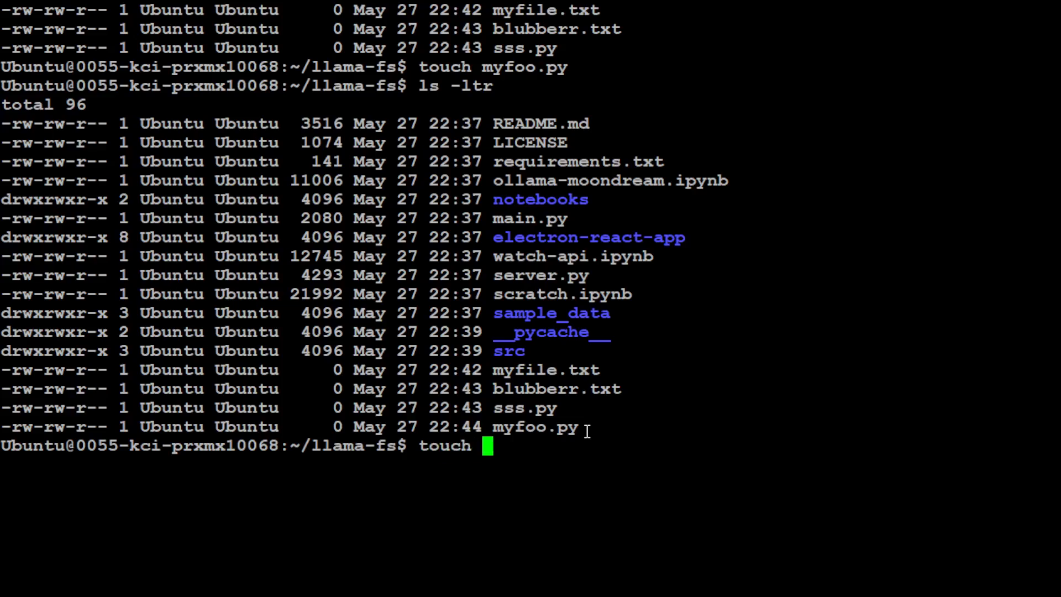
{"action": "type", "text": "bar.tt"}
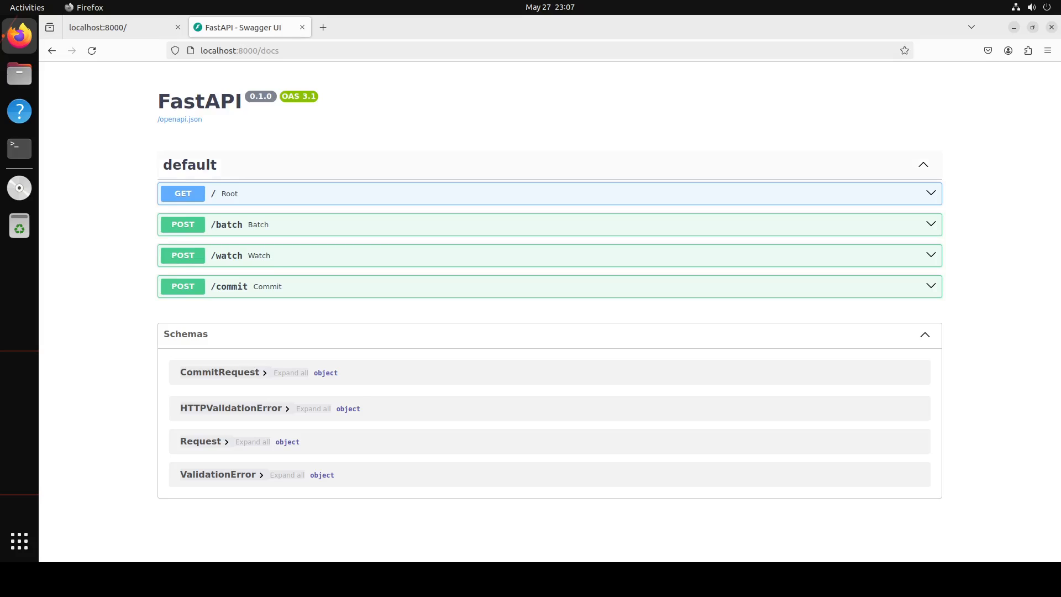
{"action": "mouse_move", "coordinate": [916, 193]}
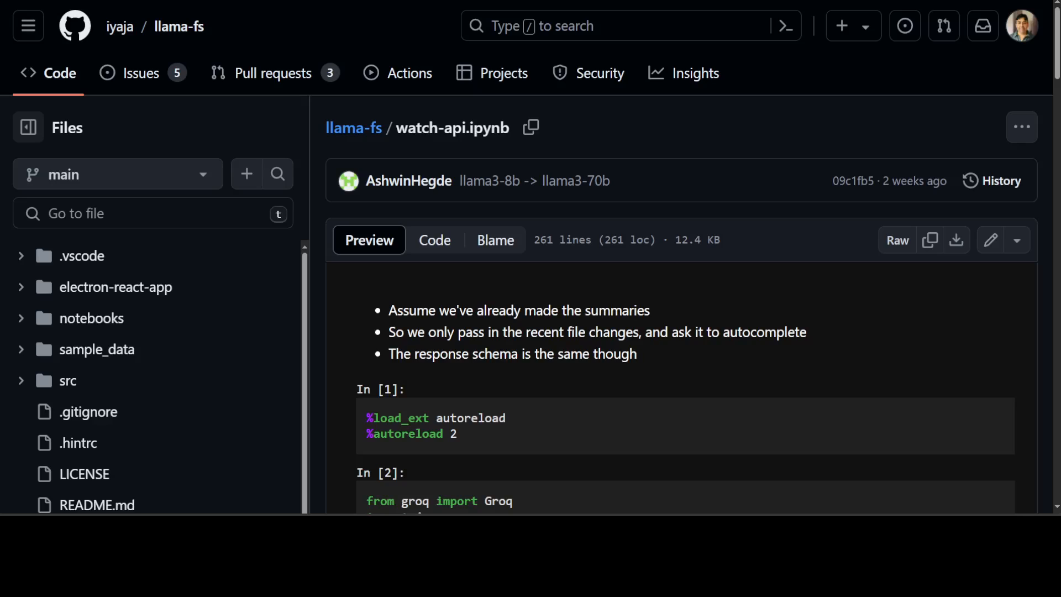
Scroll through watch-api.ipynb's imports, Watcher and Handler class cells.
{"action": "scroll", "scroll_direction": "down", "scroll_amount": 3}
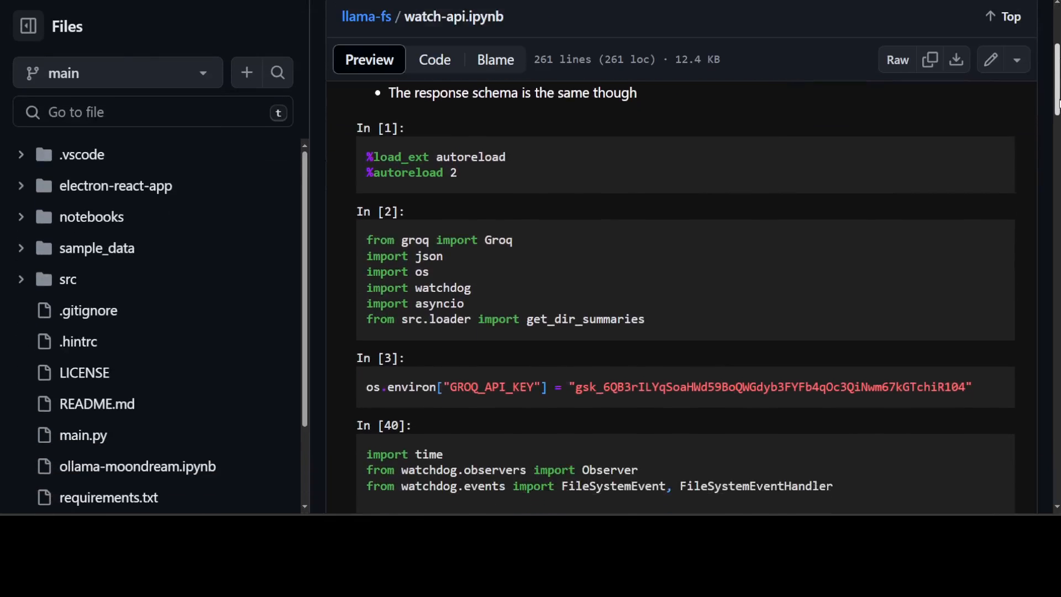
{"action": "scroll", "scroll_direction": "down", "scroll_amount": 3}
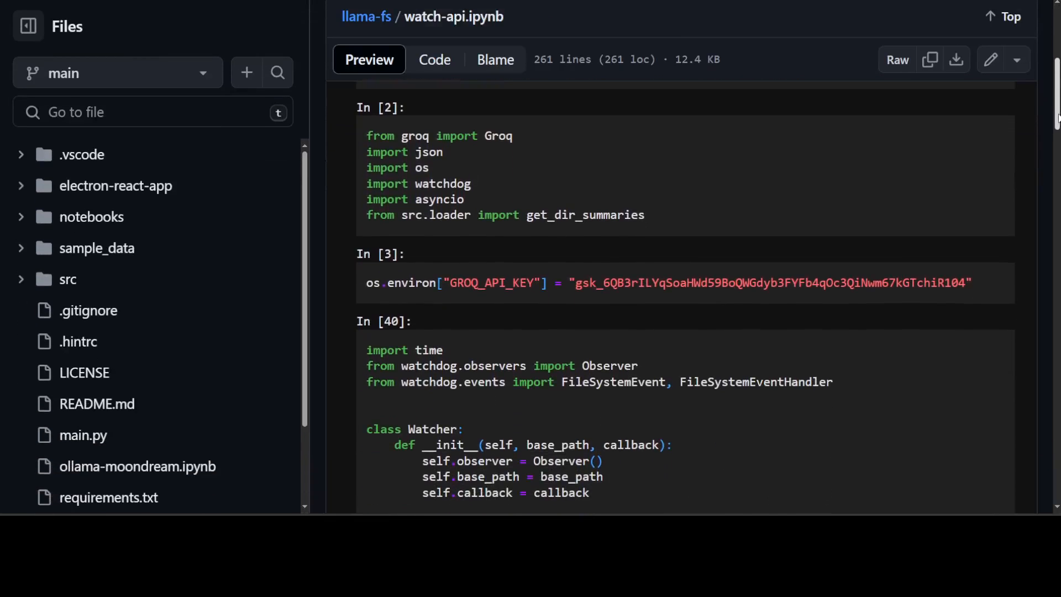
{"action": "scroll", "scroll_direction": "down", "scroll_amount": 3}
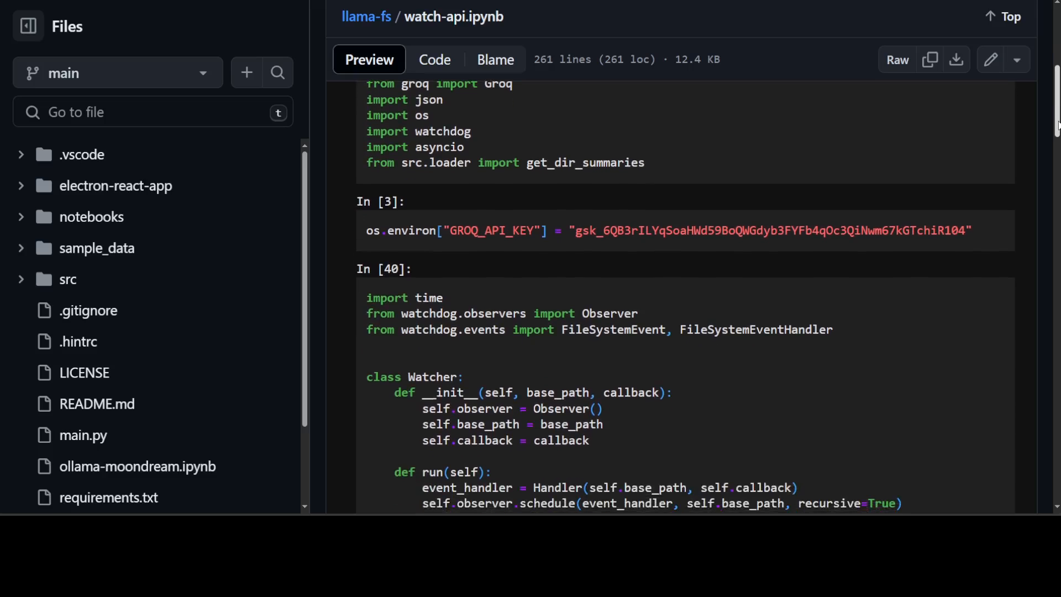
{"action": "scroll", "scroll_direction": "up", "scroll_amount": 3}
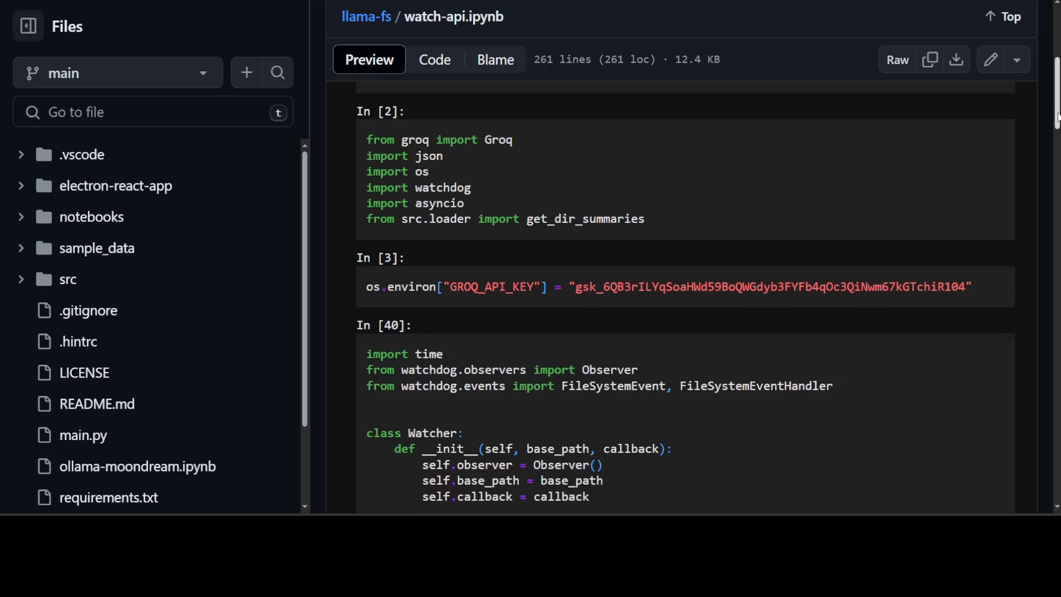
{"action": "scroll", "scroll_direction": "down", "scroll_amount": 3}
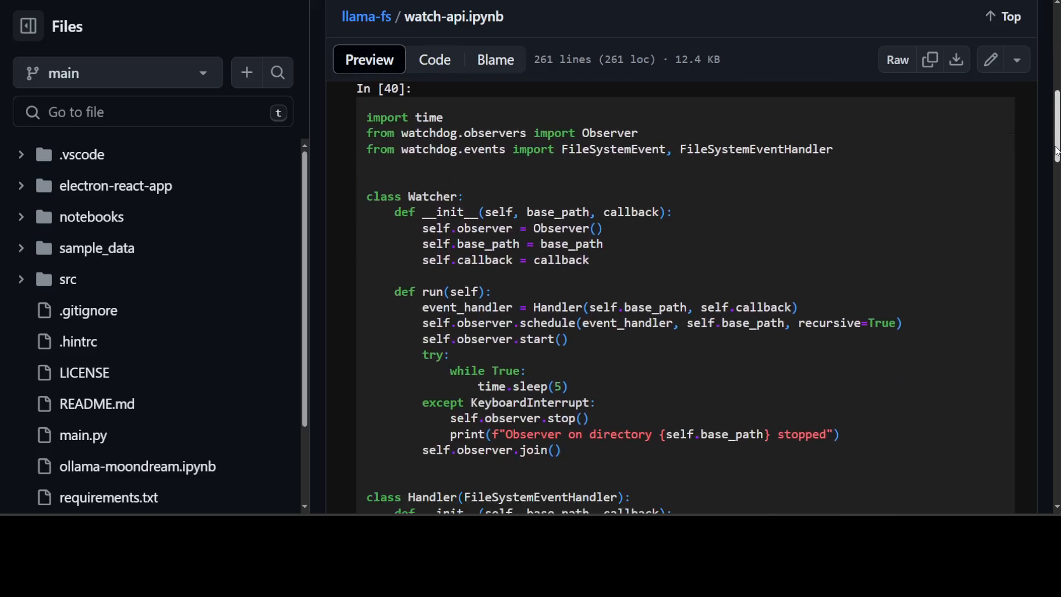
{"action": "scroll", "scroll_direction": "down", "scroll_amount": 3}
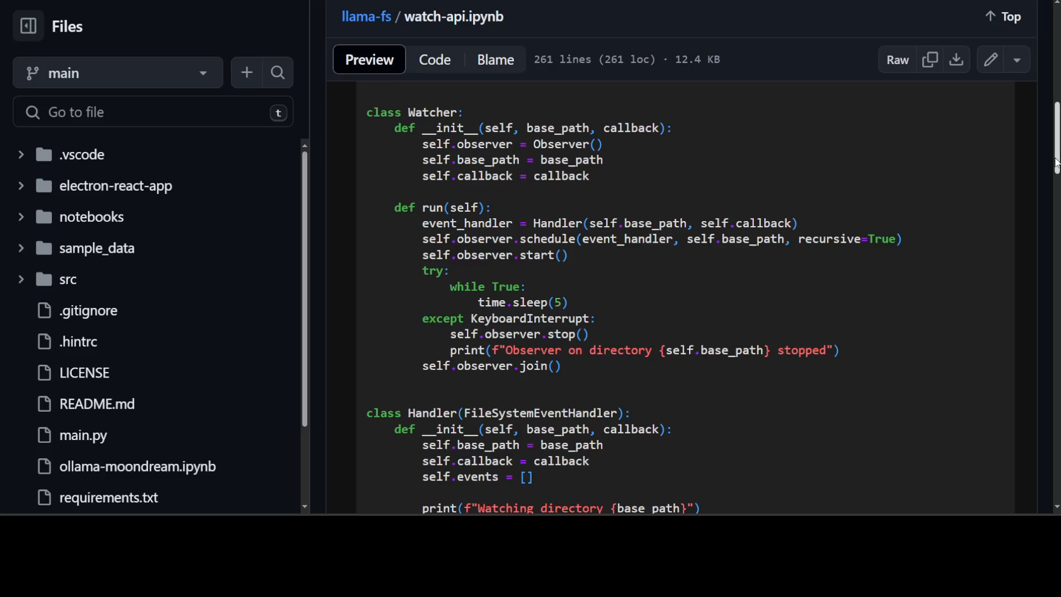
{"action": "scroll", "scroll_direction": "down", "scroll_amount": 3}
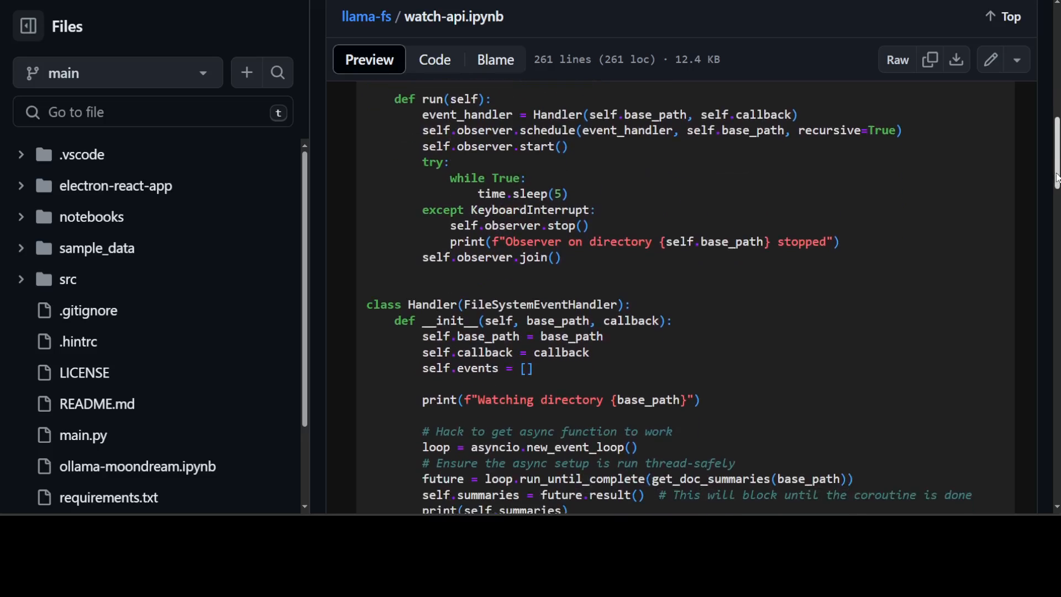
{"action": "scroll", "scroll_direction": "down", "scroll_amount": 3}
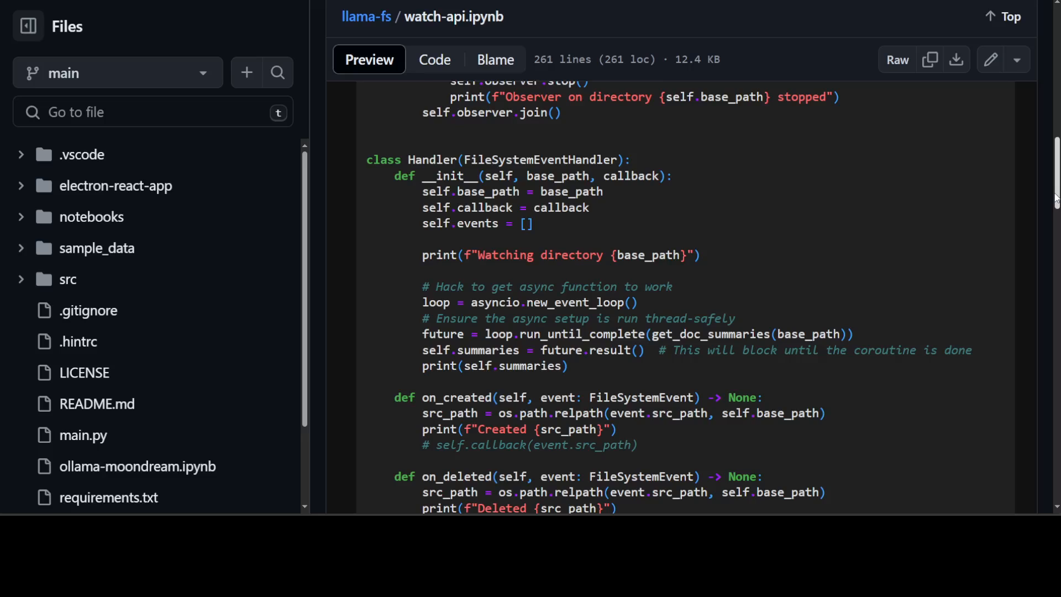
{"action": "scroll", "scroll_direction": "down", "scroll_amount": 3}
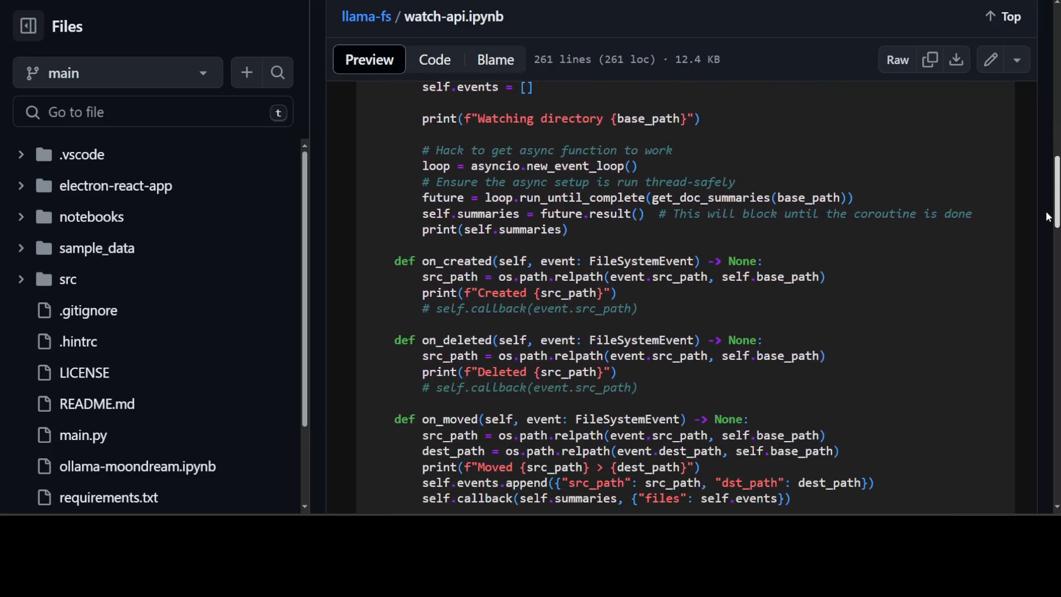
{"action": "scroll", "scroll_direction": "down", "scroll_amount": 3}
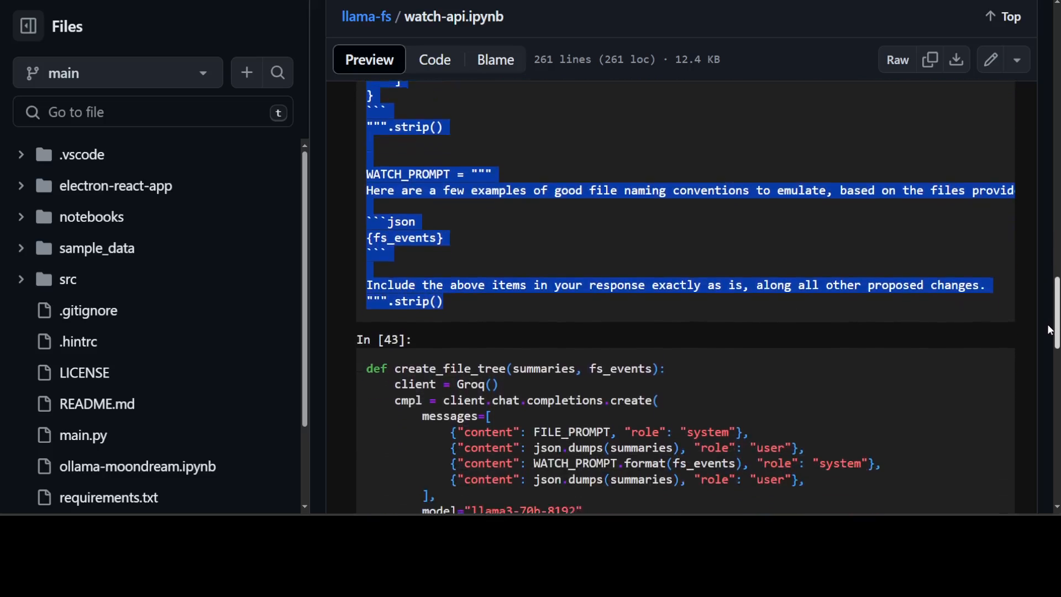
Scroll down to the WATCH_PROMPT, create_file_tree and Watcher-on-sample_data cells.
{"action": "scroll", "scroll_direction": "down", "scroll_amount": 3}
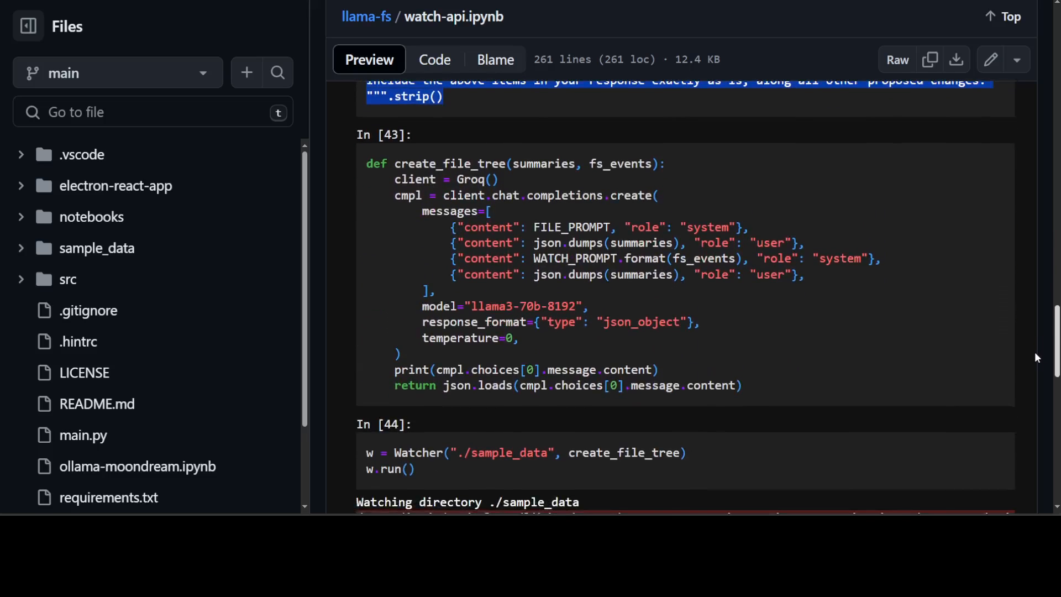
{"action": "scroll", "scroll_direction": "down", "scroll_amount": 3}
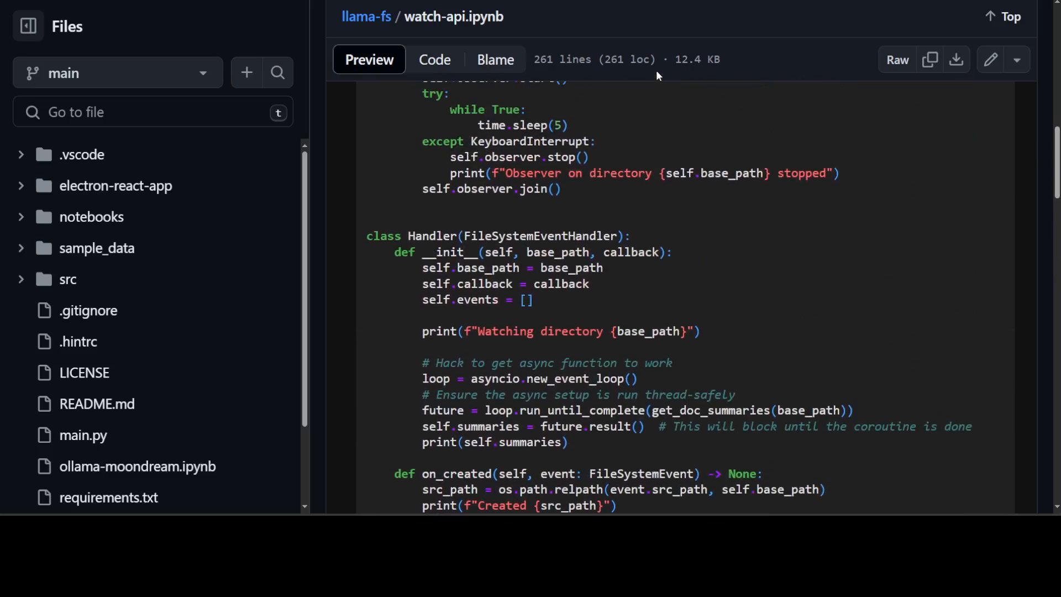
{"action": "mouse_move", "coordinate": [366, 173]}
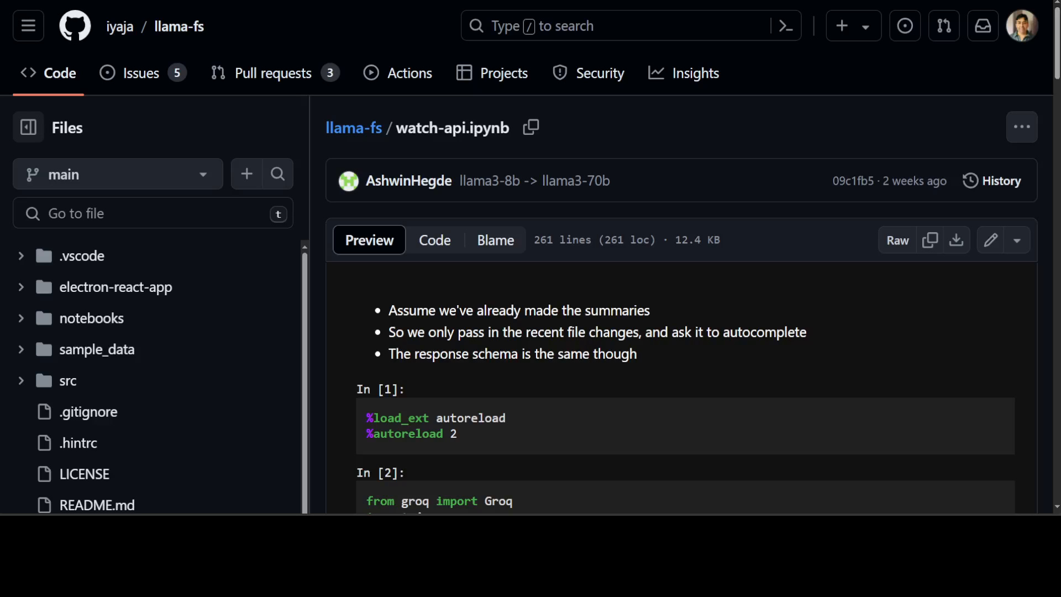
{"action": "mouse_move", "coordinate": [687, 166]}
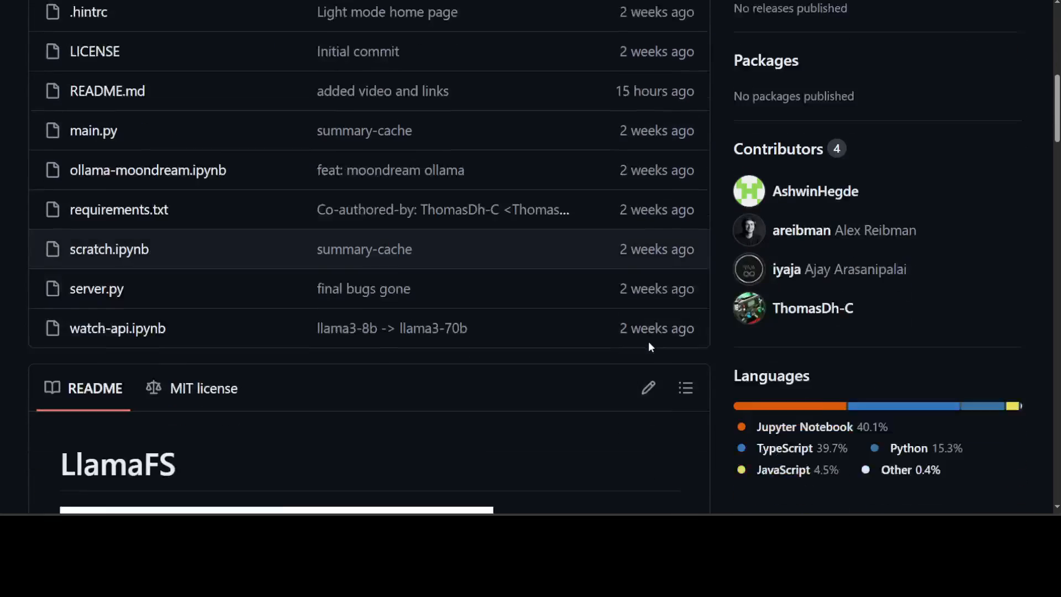
Scroll the llama-fs repo home page down to its LlamaFS README.
{"action": "scroll", "scroll_direction": "down", "scroll_amount": 3}
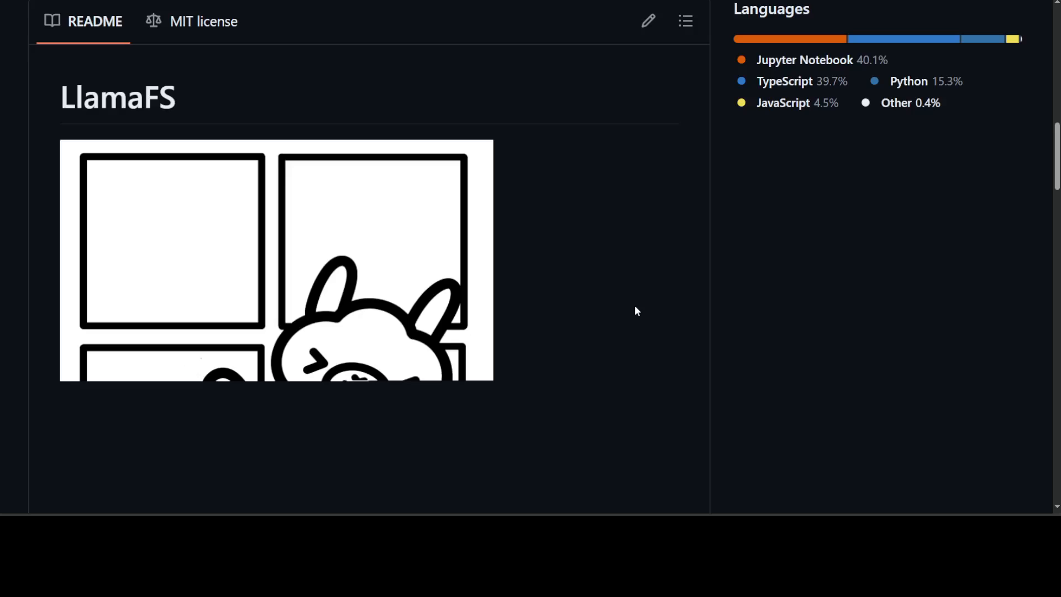
{"action": "mouse_move", "coordinate": [140, 425]}
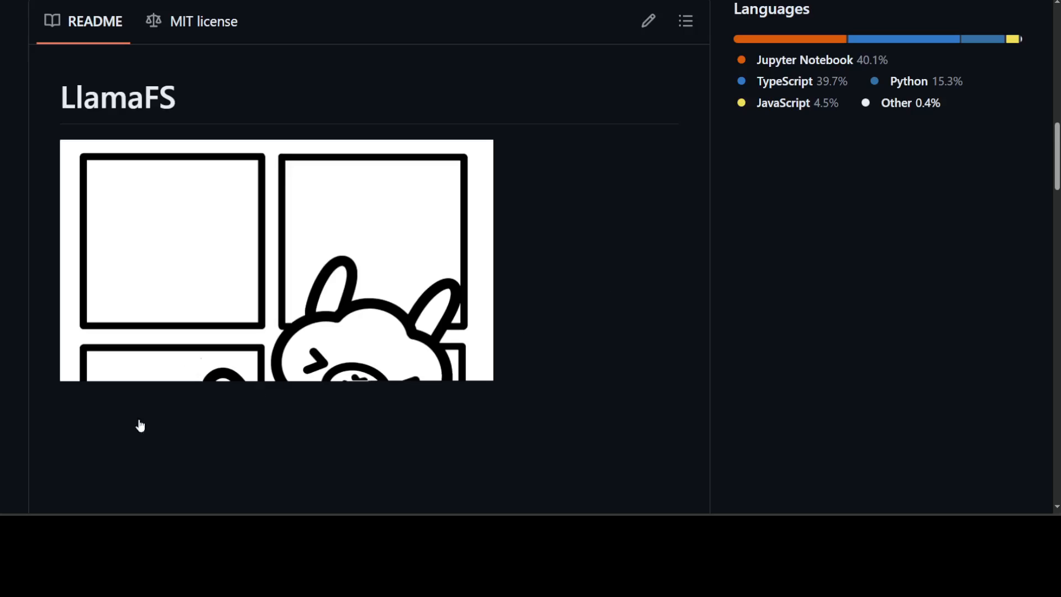